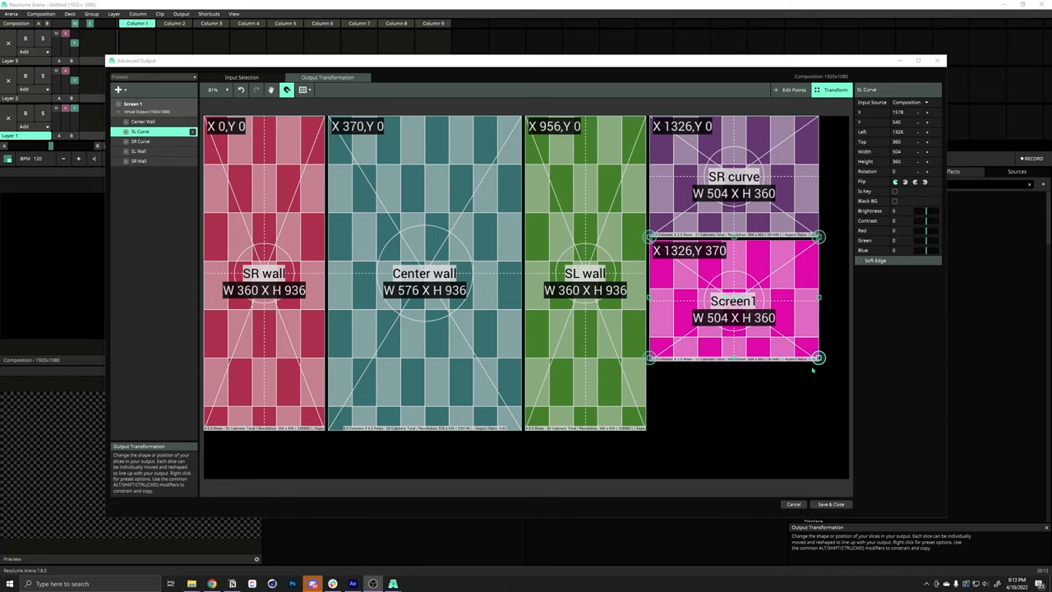
{"action": "mouse_move", "coordinate": [283, 447]}
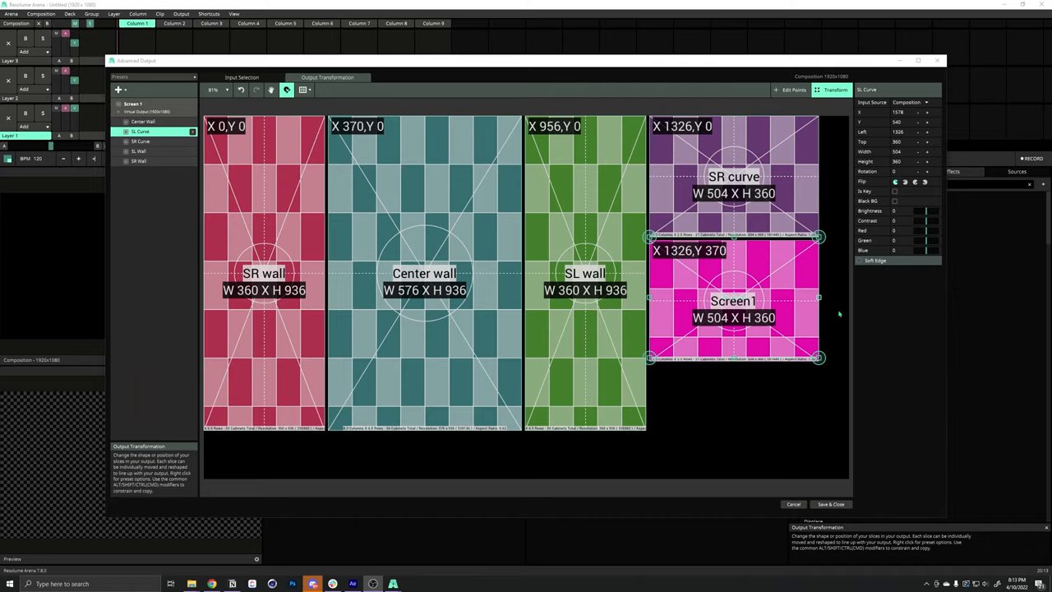
Step: Close the Advanced Output window to return to the main composition
{"action": "left_click", "coordinate": [267, 50]}
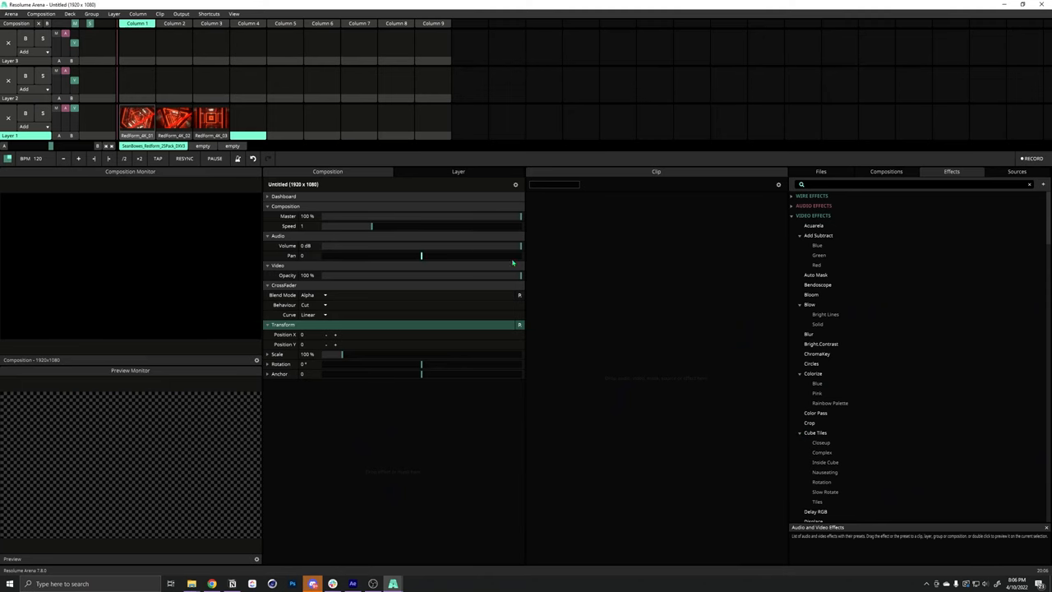
Step: Reopen Output > Advanced and stay on the Output Transformation view with one default slice
{"action": "left_click", "coordinate": [181, 13]}
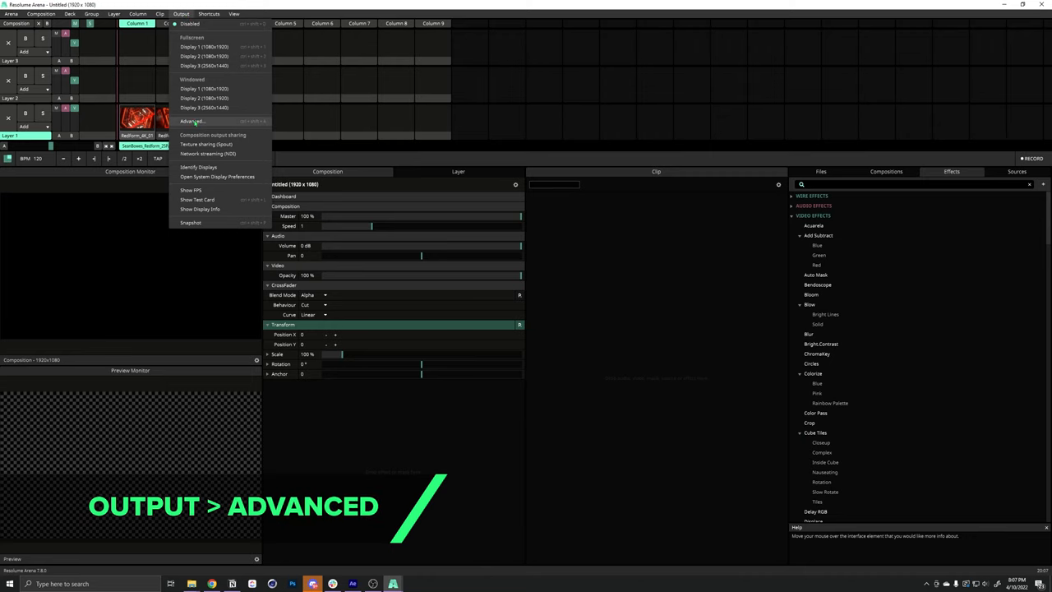
{"action": "left_click", "coordinate": [190, 122]}
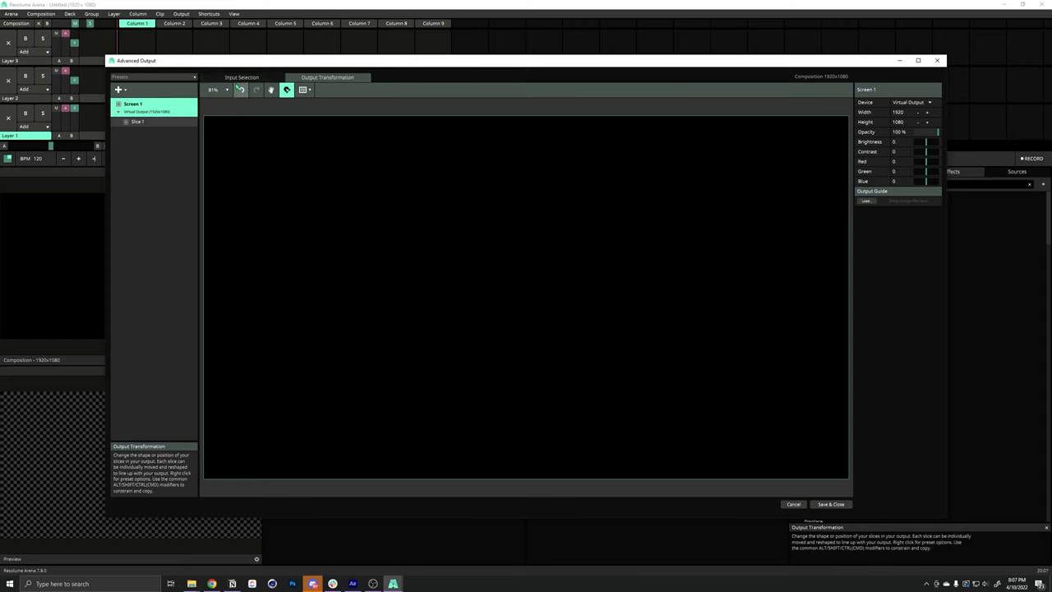
{"action": "left_click", "coordinate": [242, 77]}
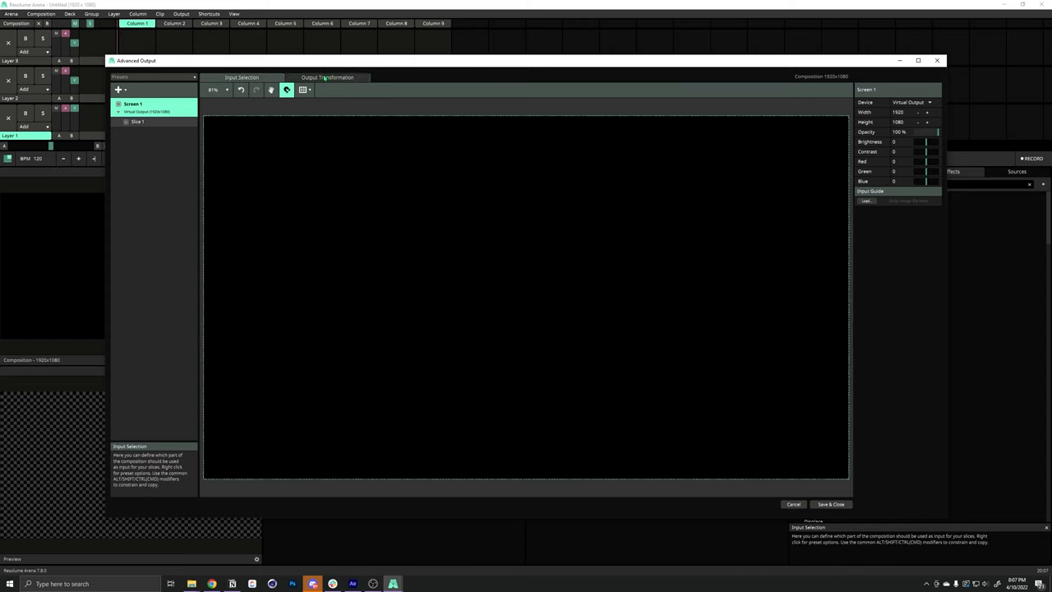
{"action": "left_click", "coordinate": [327, 77]}
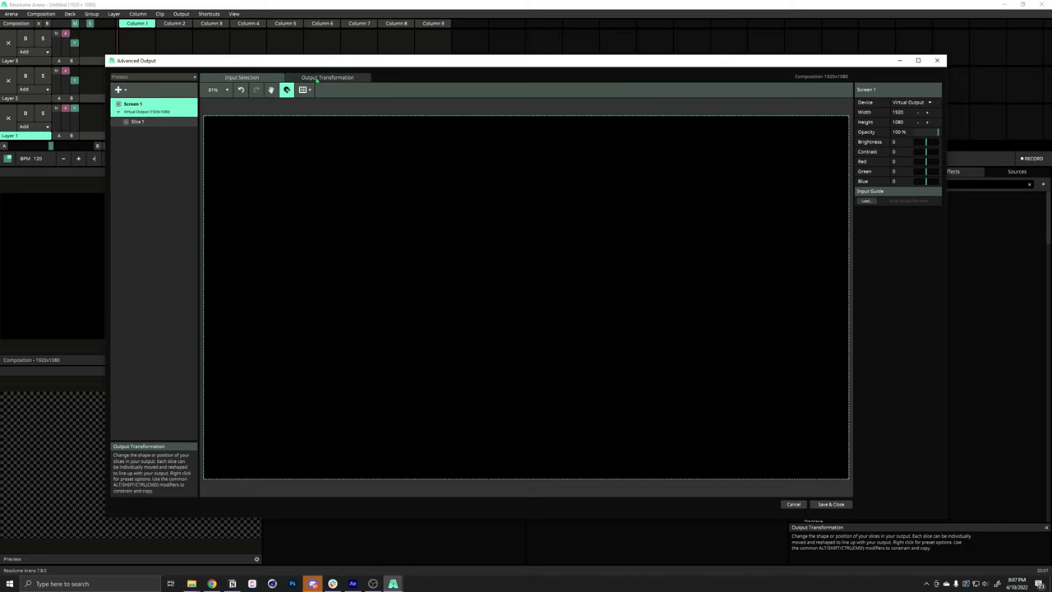
{"action": "left_click", "coordinate": [327, 78]}
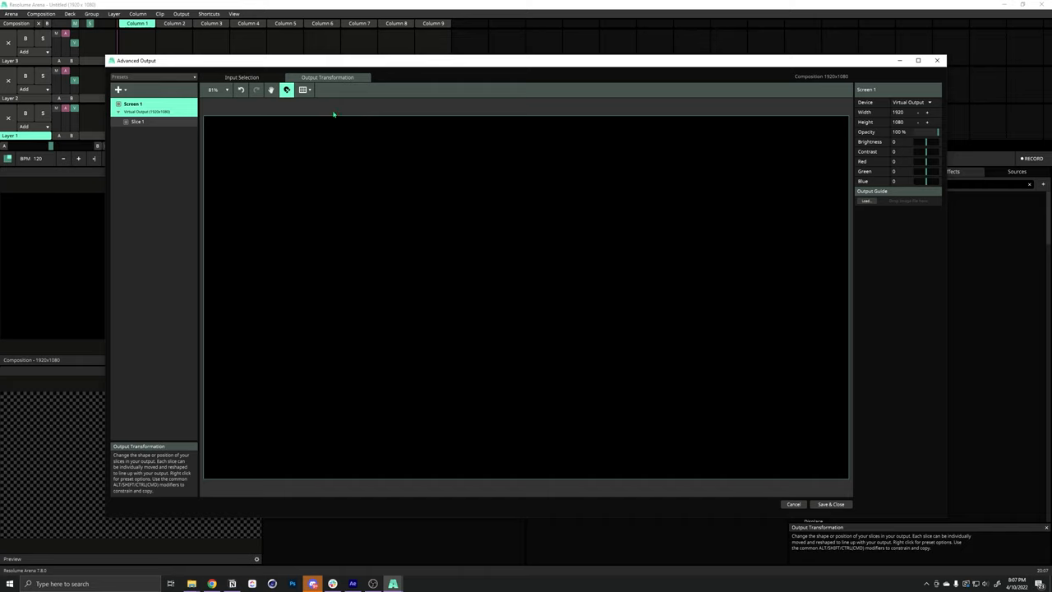
{"action": "mouse_move", "coordinate": [592, 172]}
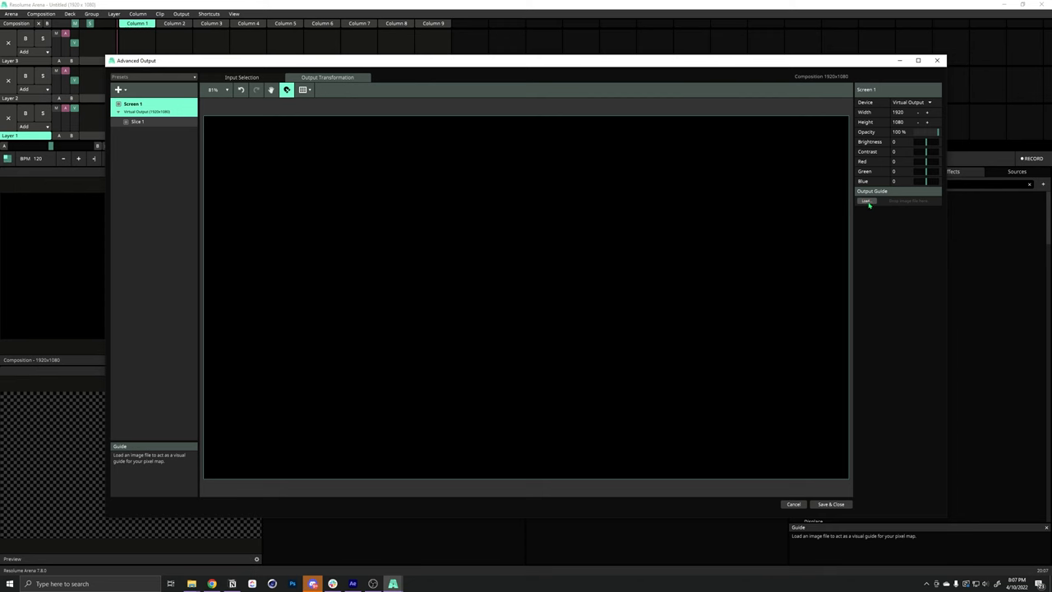
Step: Load the stage map PNG as the Output Guide and raise its opacity so it is clearly visible
{"action": "left_click", "coordinate": [866, 201]}
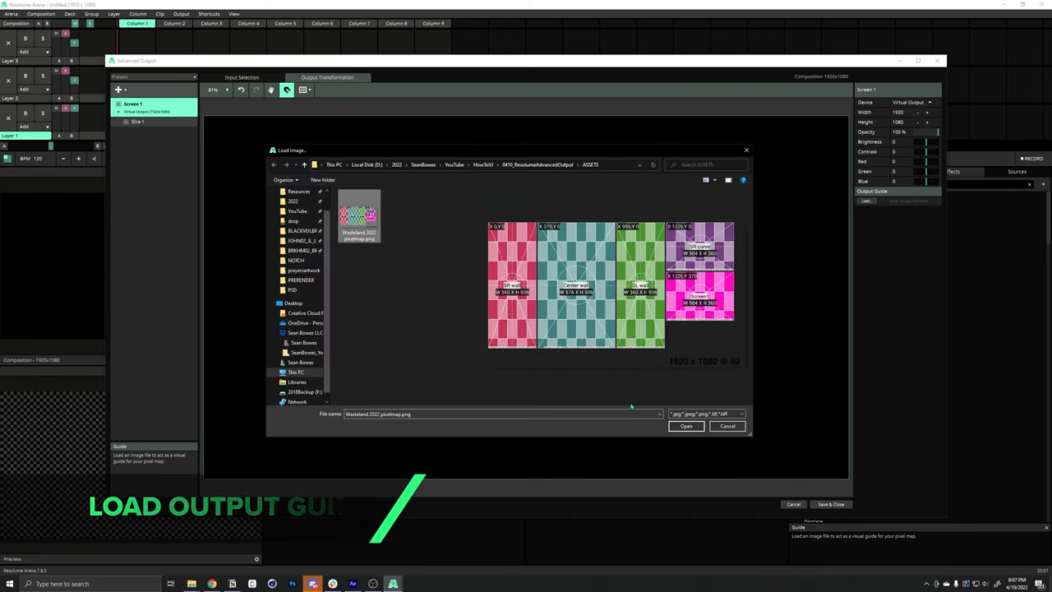
{"action": "left_click", "coordinate": [688, 426]}
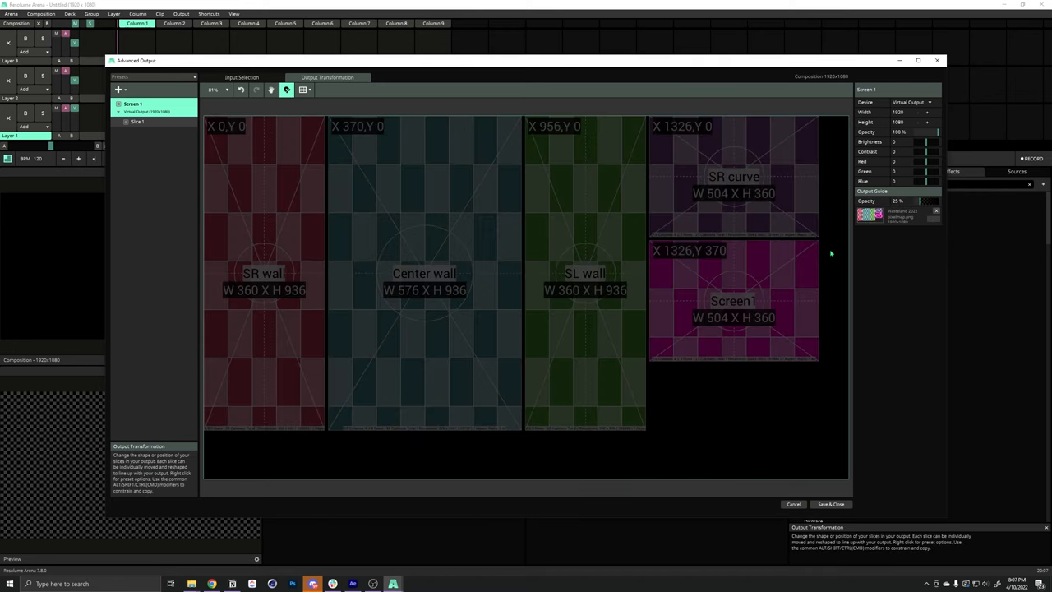
{"action": "left_click_drag", "start_coordinate": [921, 201], "coordinate": [930, 201]}
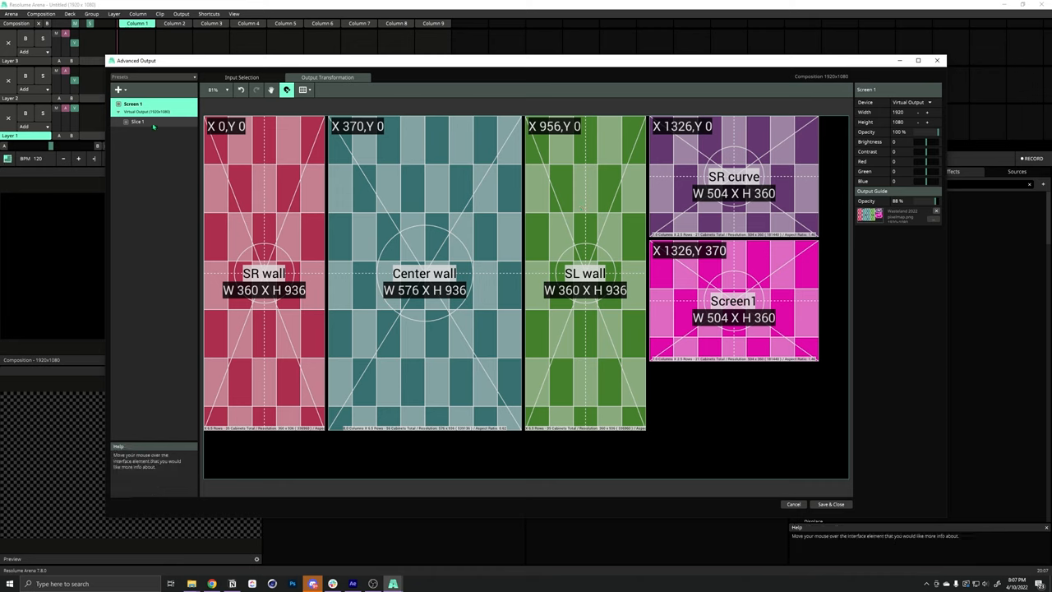
Step: Set Slice 1 to 360 x 936 at 0,0 so it covers the SR wall area
{"action": "left_click", "coordinate": [138, 121]}
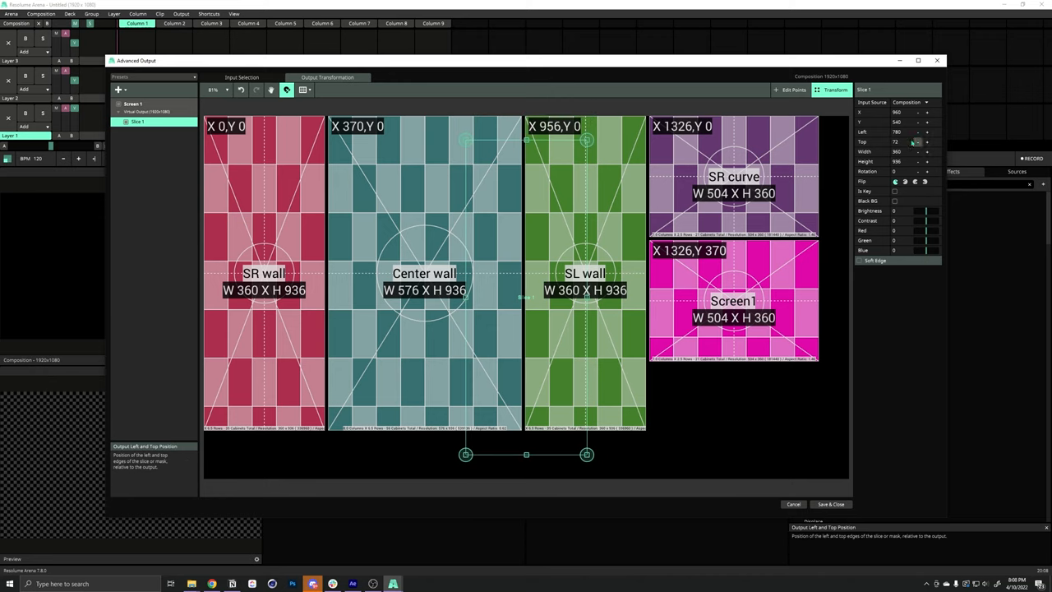
{"action": "left_click", "coordinate": [901, 132]}
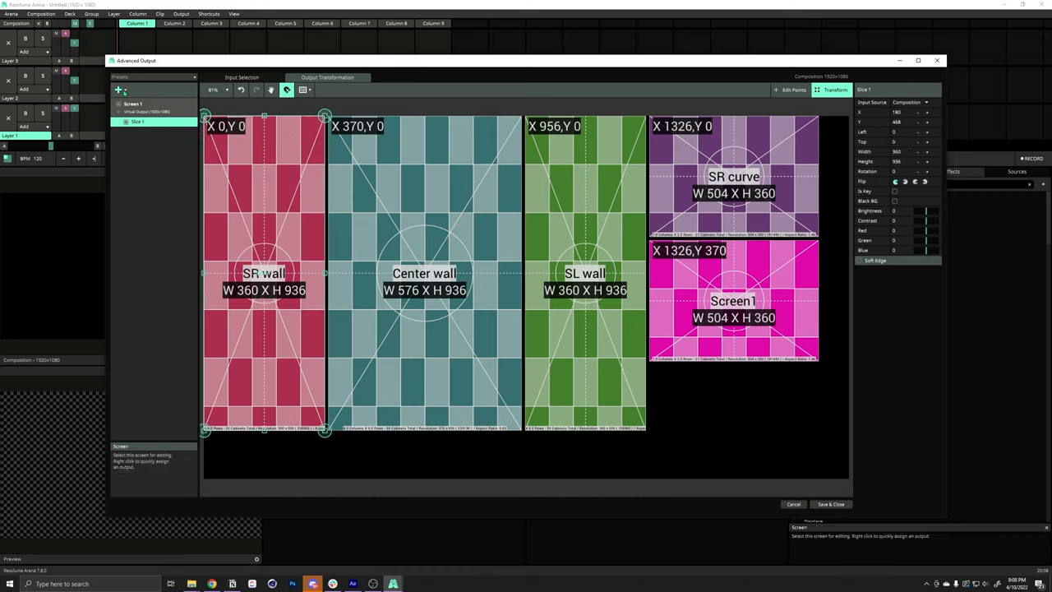
Step: Add a second slice and rename the two slices SR wall and Center wall
{"action": "left_click", "coordinate": [118, 89]}
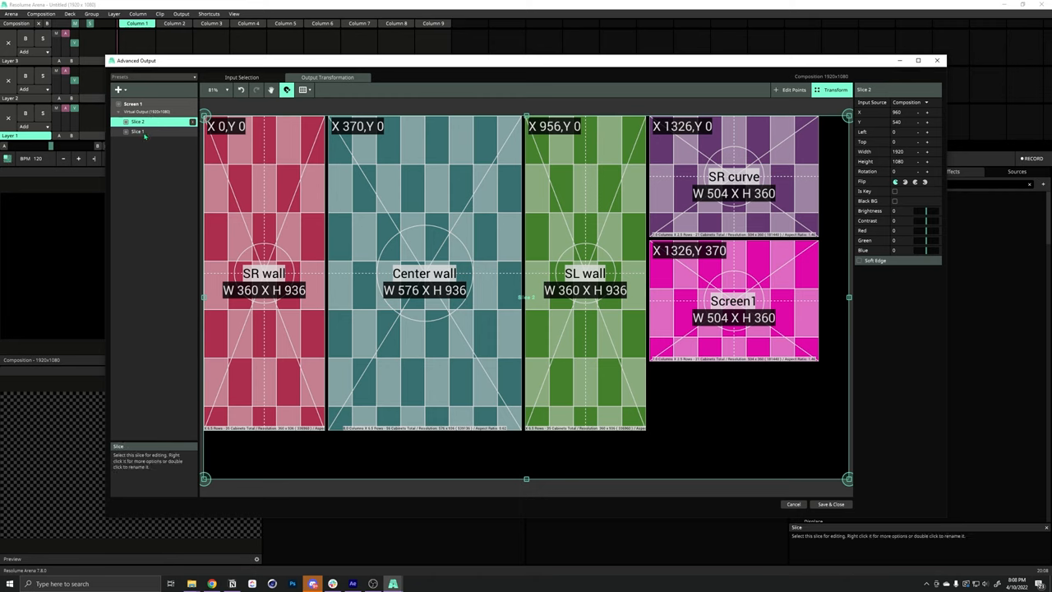
{"action": "left_click", "coordinate": [138, 132]}
{"action": "type", "text": "SR Wal"}
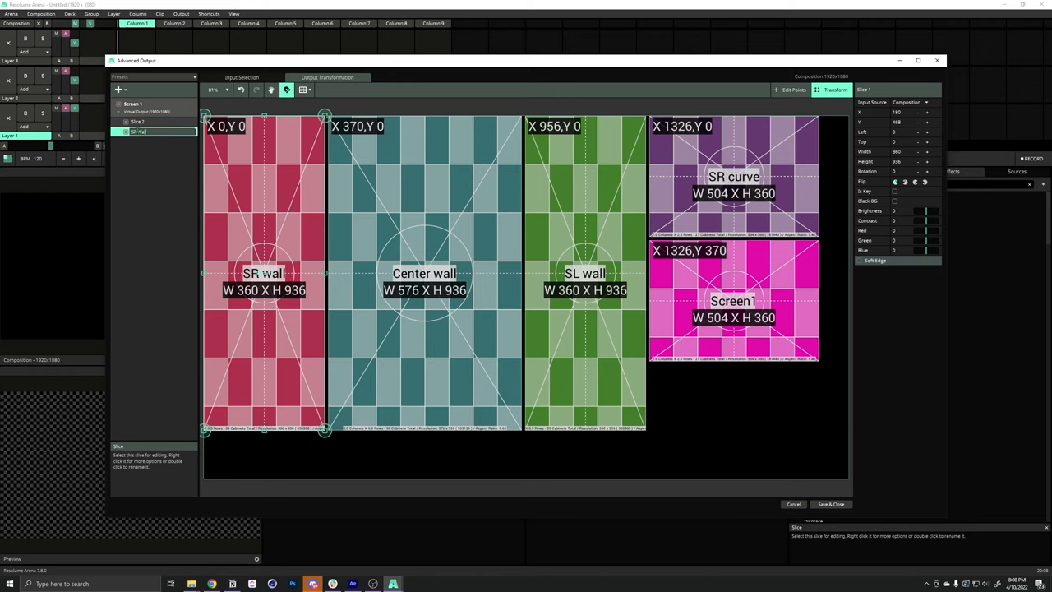
{"action": "left_click", "coordinate": [138, 121]}
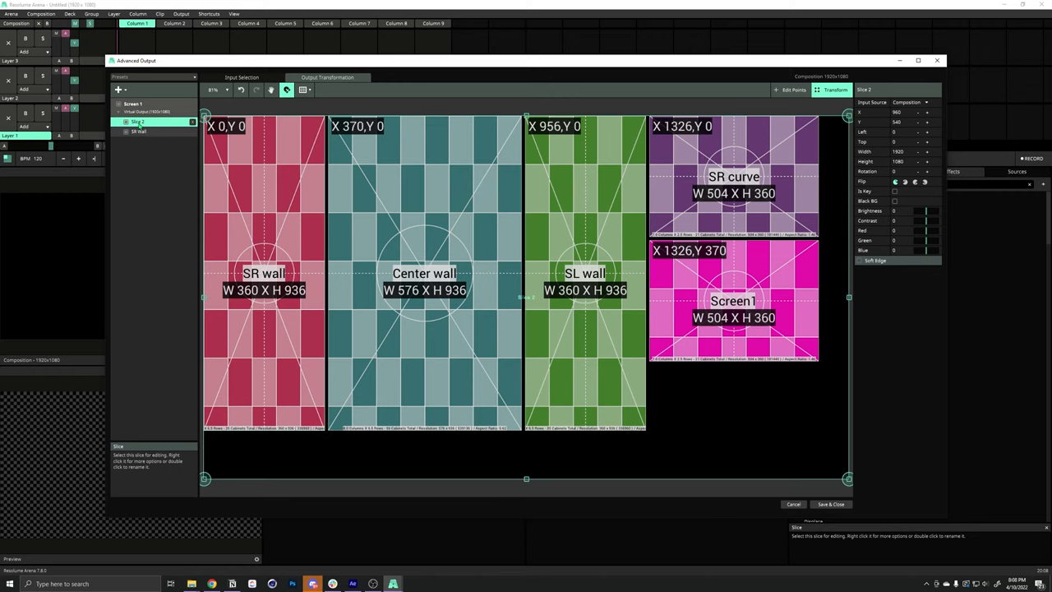
{"action": "double_click", "coordinate": [151, 121]}
{"action": "type", "text": "Center Wall"}
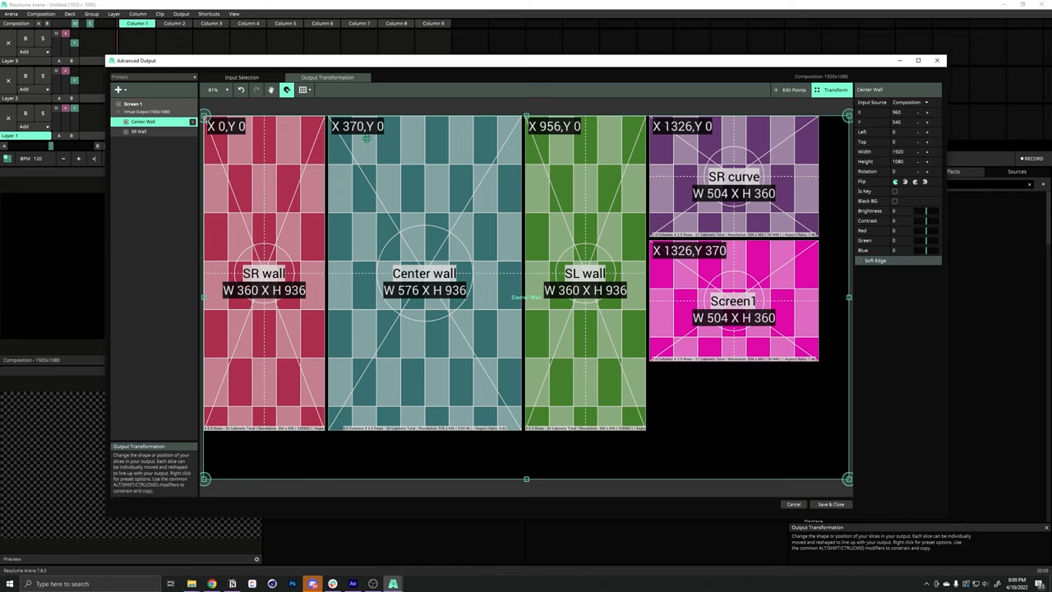
{"action": "mouse_move", "coordinate": [345, 128]}
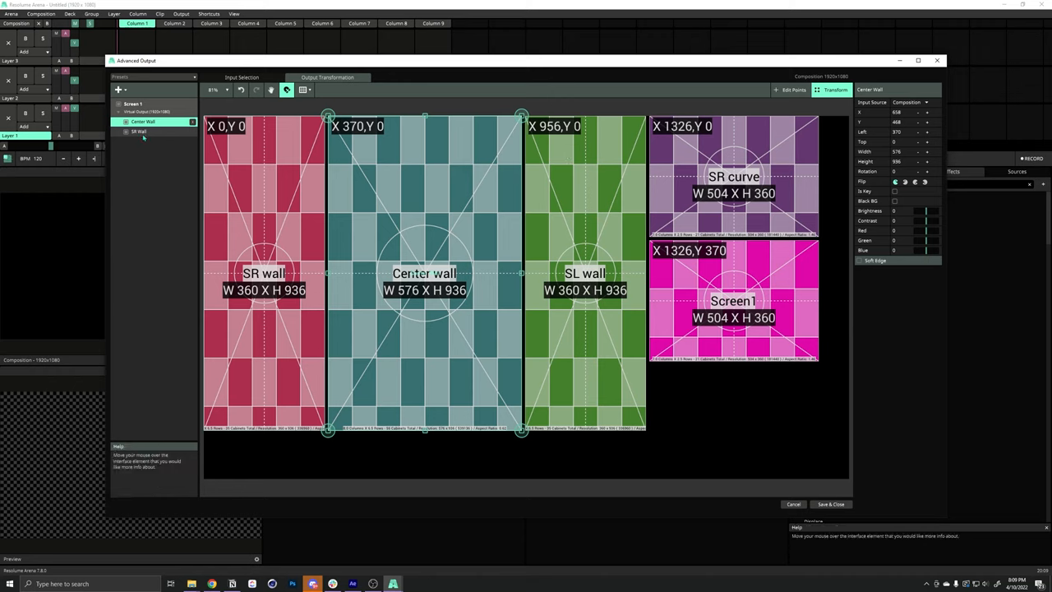
Step: Duplicate SR wall as SL wall and set its X position to 956 over the SL wall area
{"action": "right_click", "coordinate": [138, 131]}
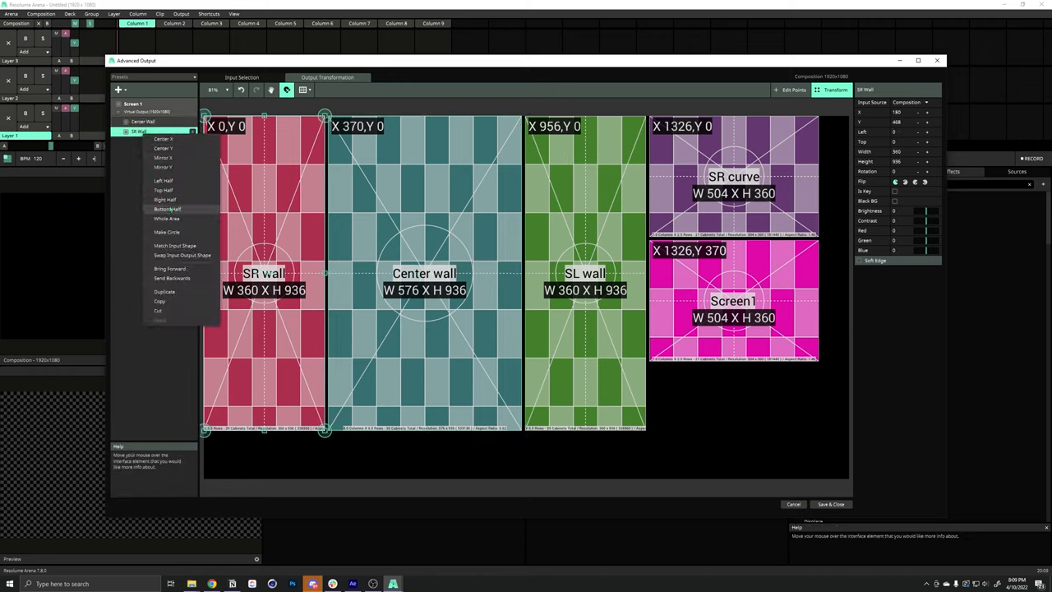
{"action": "left_click", "coordinate": [164, 293]}
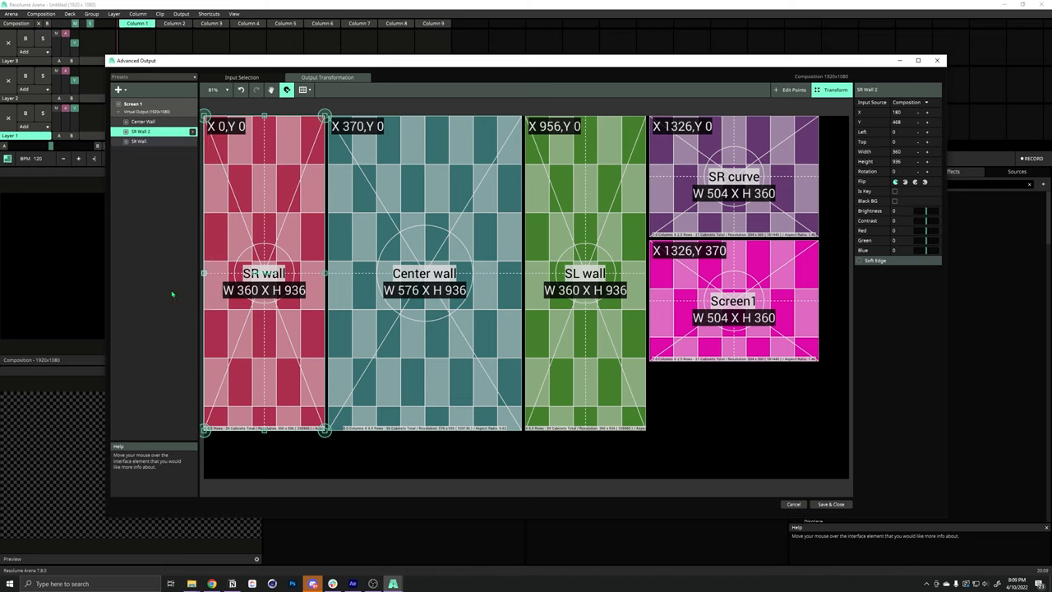
{"action": "double_click", "coordinate": [152, 132]}
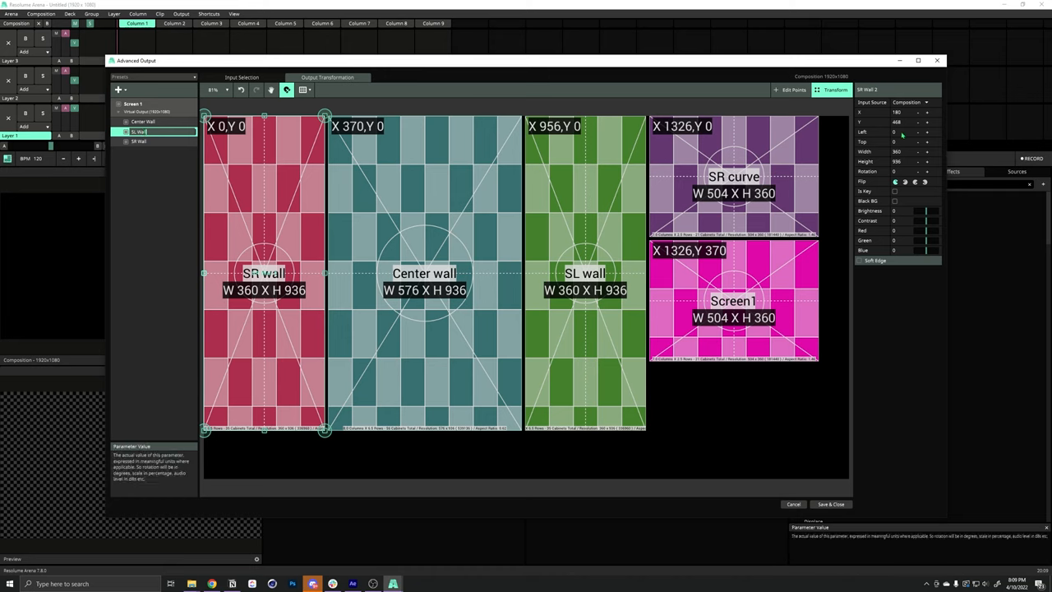
{"action": "left_click", "coordinate": [140, 131]}
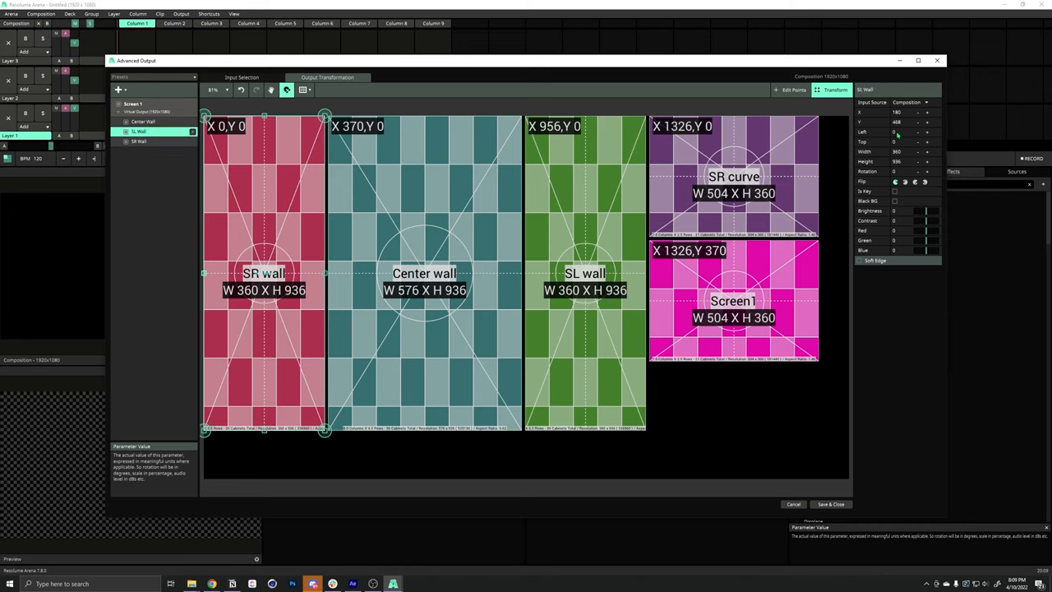
{"action": "left_click", "coordinate": [903, 132]}
{"action": "type", "text": "956"}
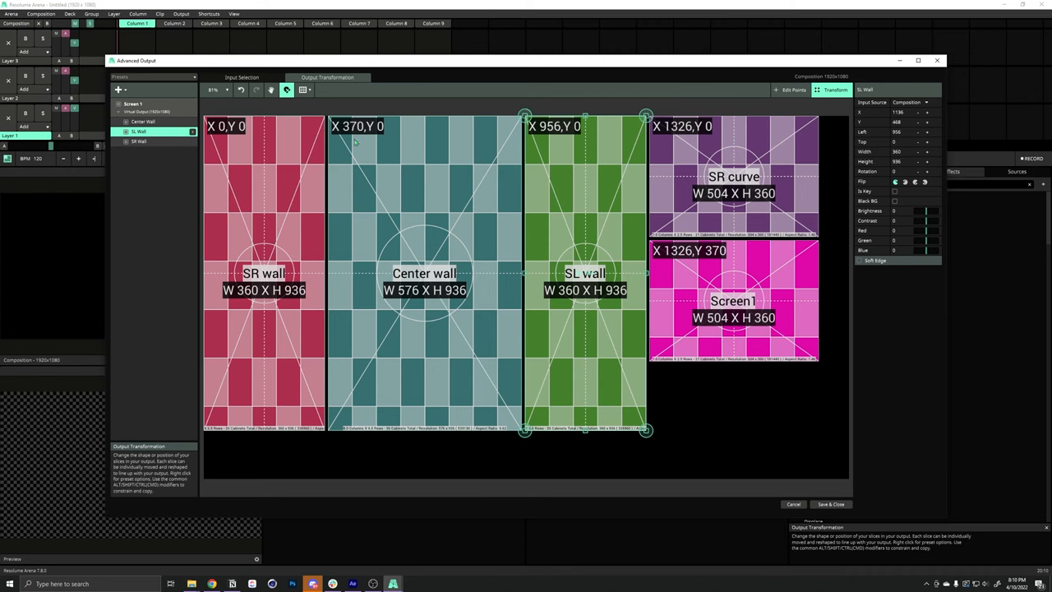
{"action": "mouse_move", "coordinate": [356, 141]}
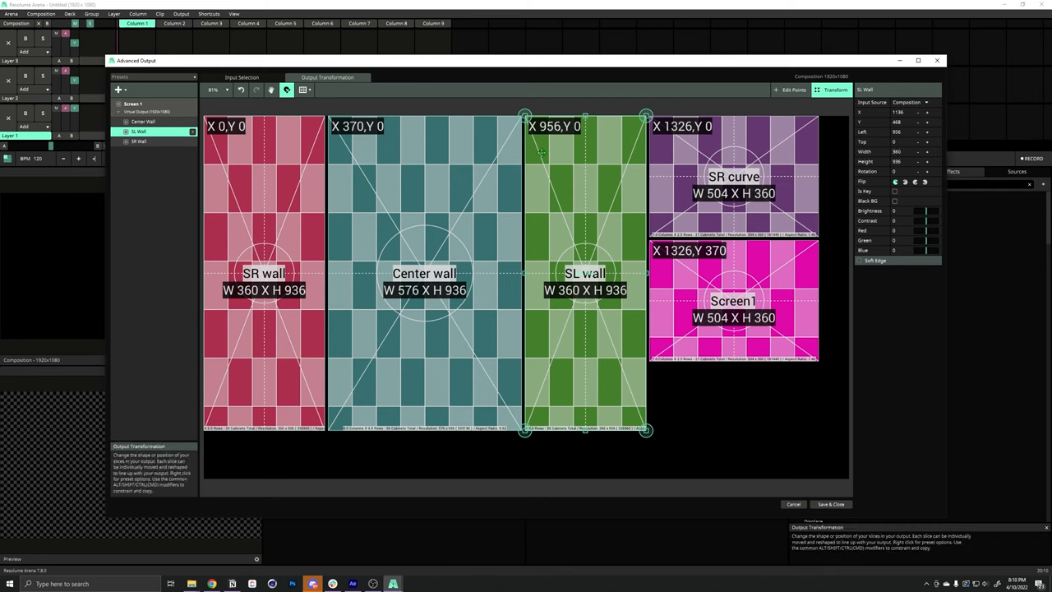
{"action": "mouse_move", "coordinate": [487, 257]}
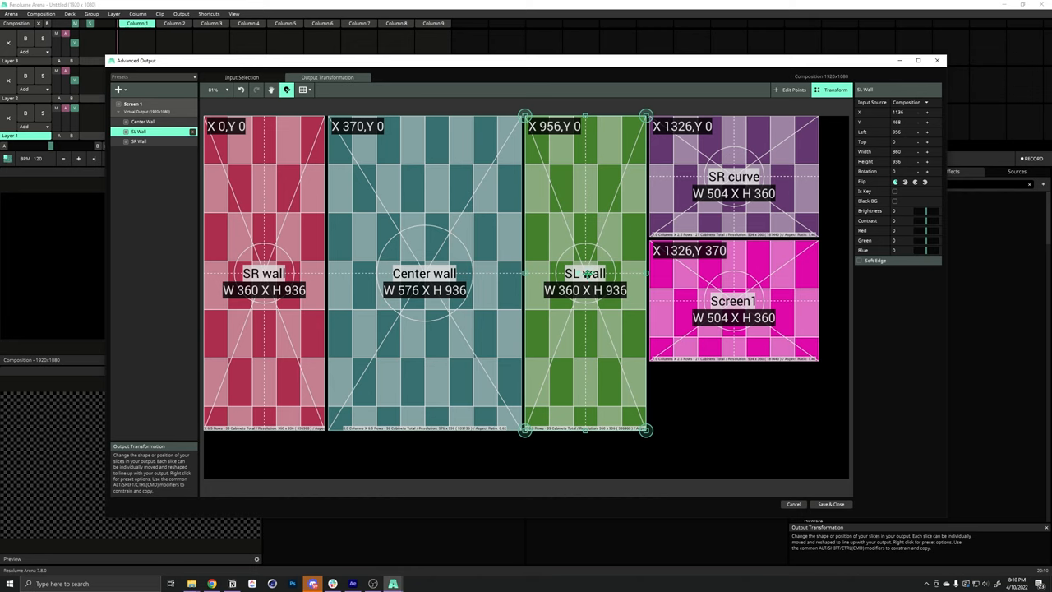
{"action": "mouse_move", "coordinate": [553, 163]}
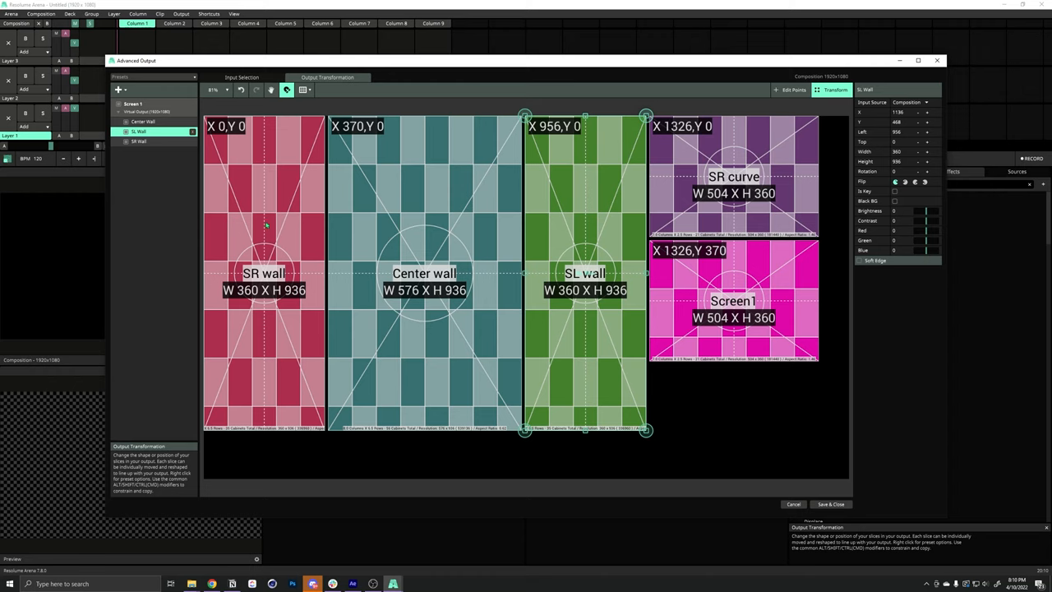
Step: Add a fourth slice named SR Curve for the SR curve area
{"action": "left_click", "coordinate": [119, 89]}
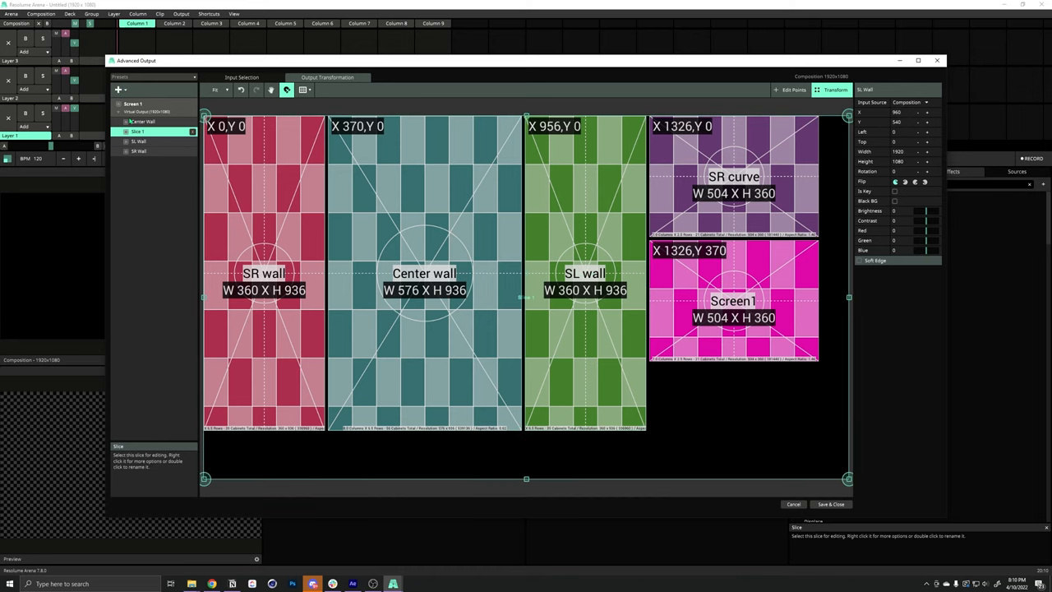
{"action": "double_click", "coordinate": [139, 132]}
{"action": "type", "text": "SR Curve"}
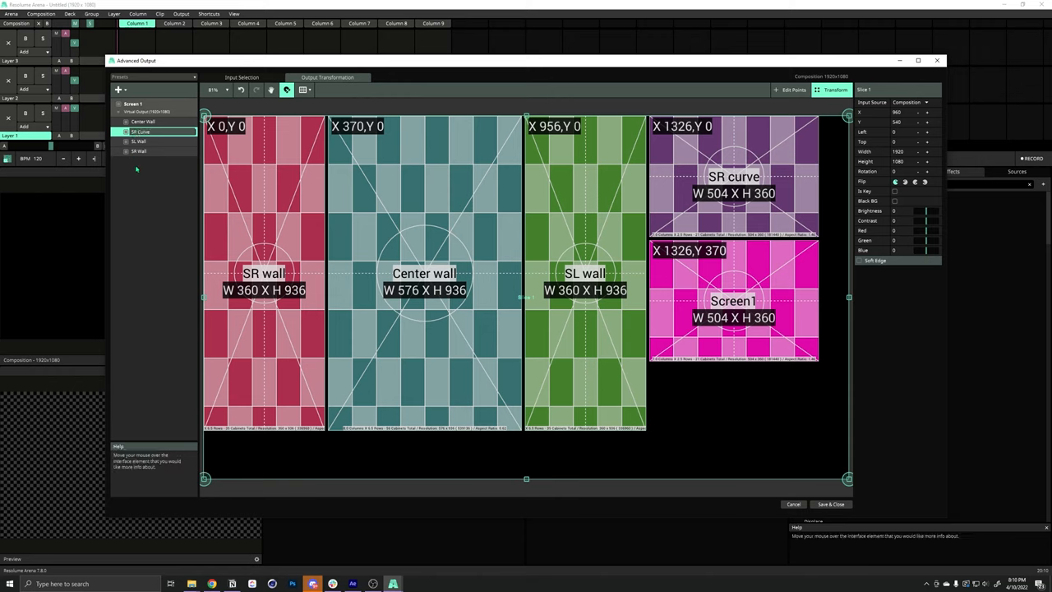
{"action": "left_click", "coordinate": [140, 131]}
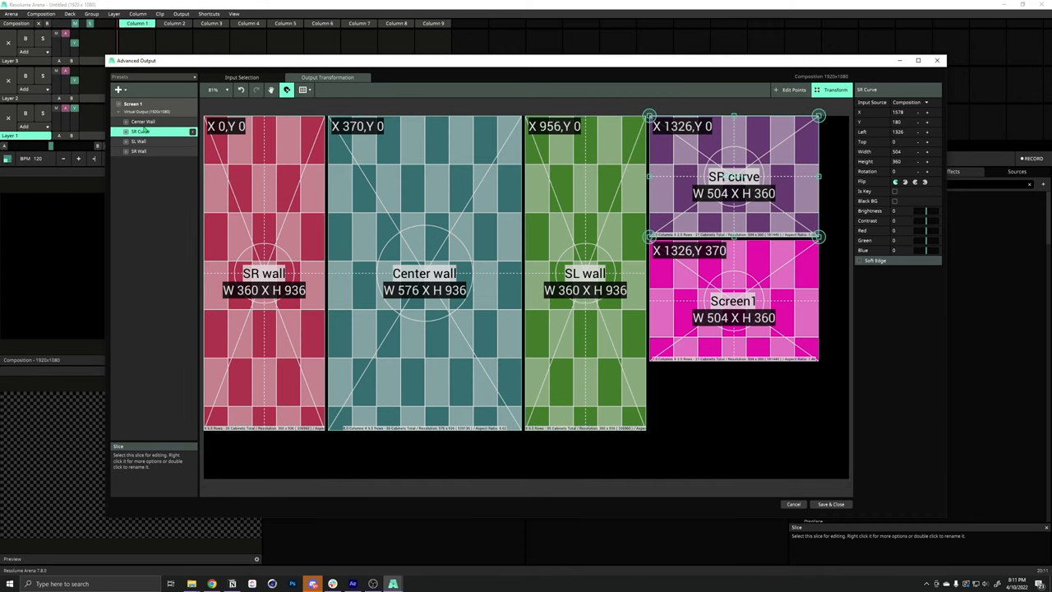
Step: Duplicate the SR Curve slice to create the fifth slice for SL Curve
{"action": "right_click", "coordinate": [141, 131]}
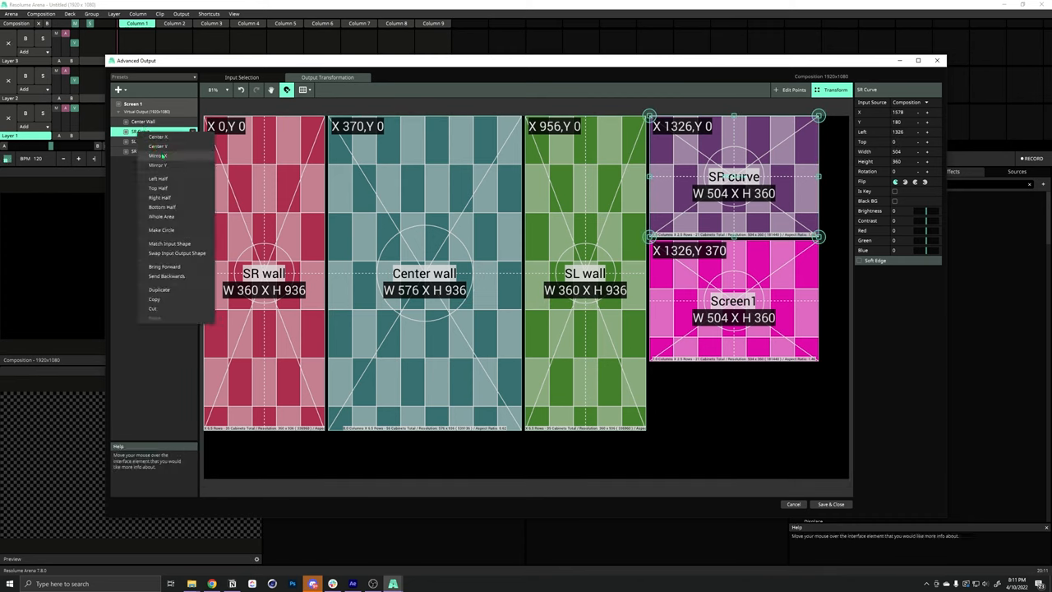
{"action": "left_click", "coordinate": [160, 289]}
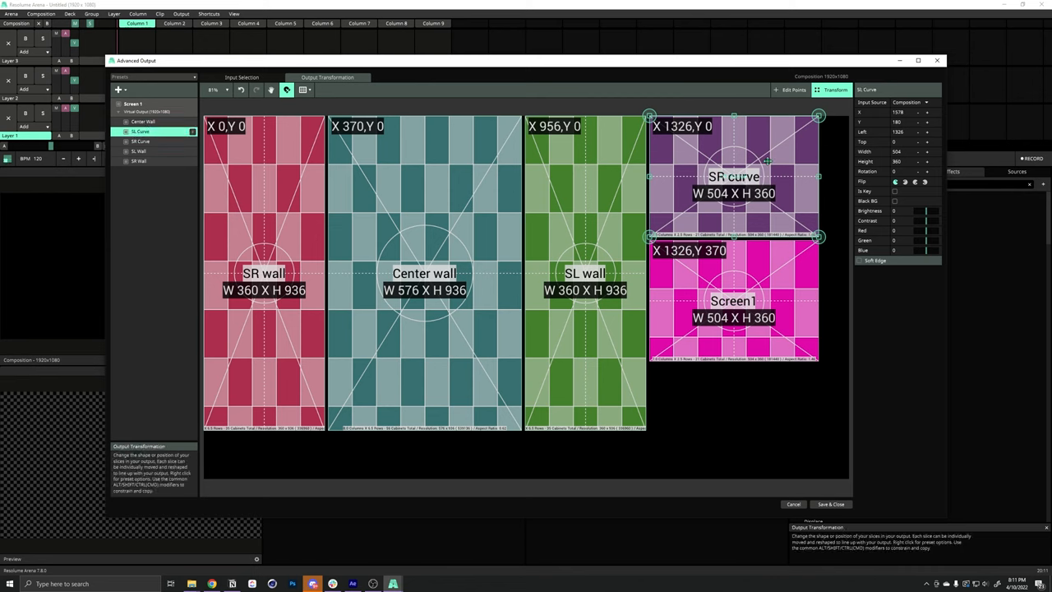
{"action": "mouse_move", "coordinate": [705, 255]}
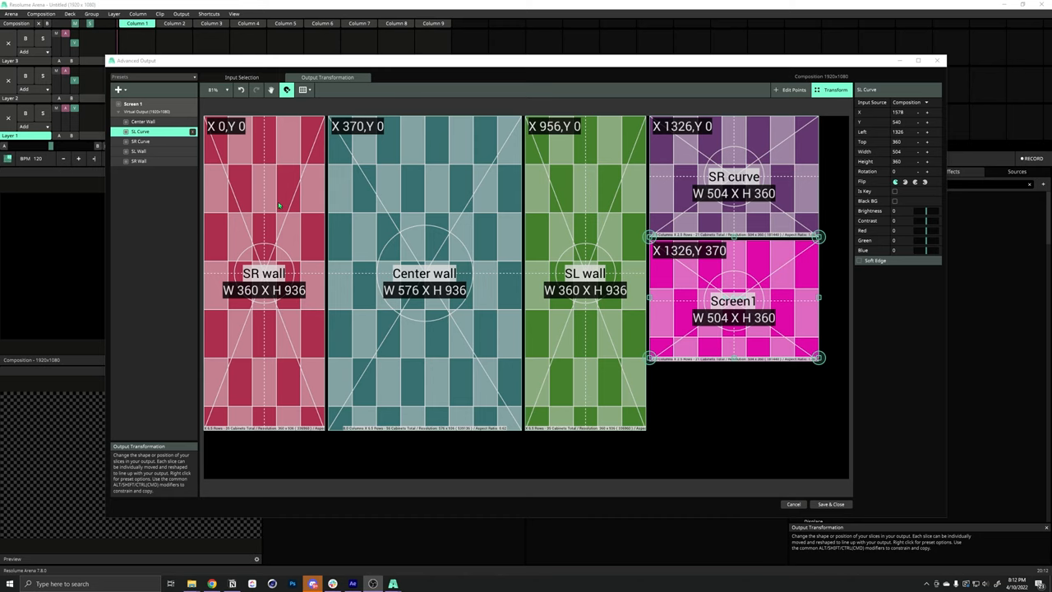
{"action": "mouse_move", "coordinate": [261, 233]}
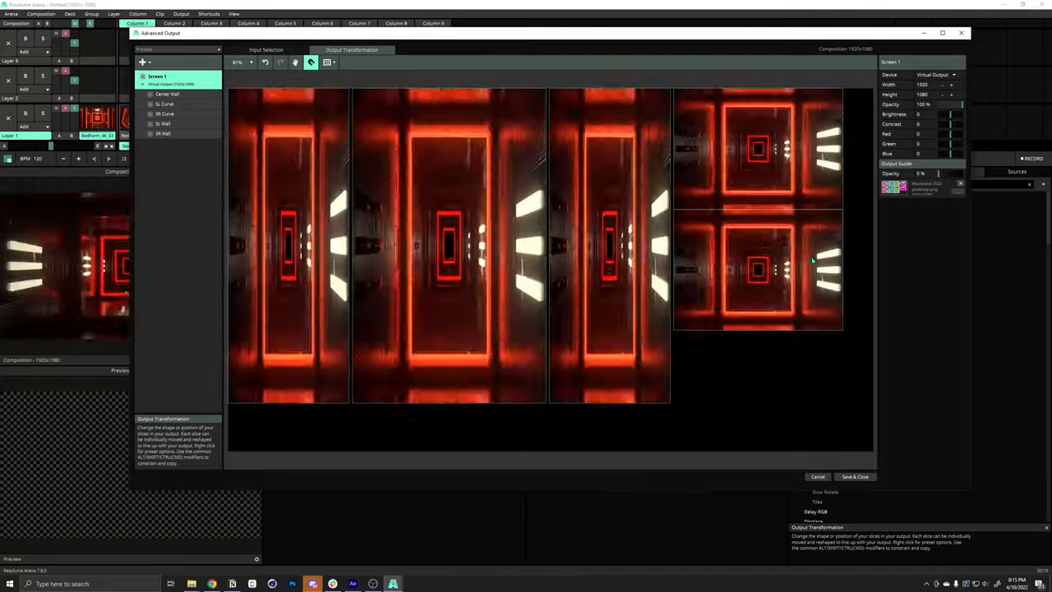
{"action": "left_click", "coordinate": [266, 49]}
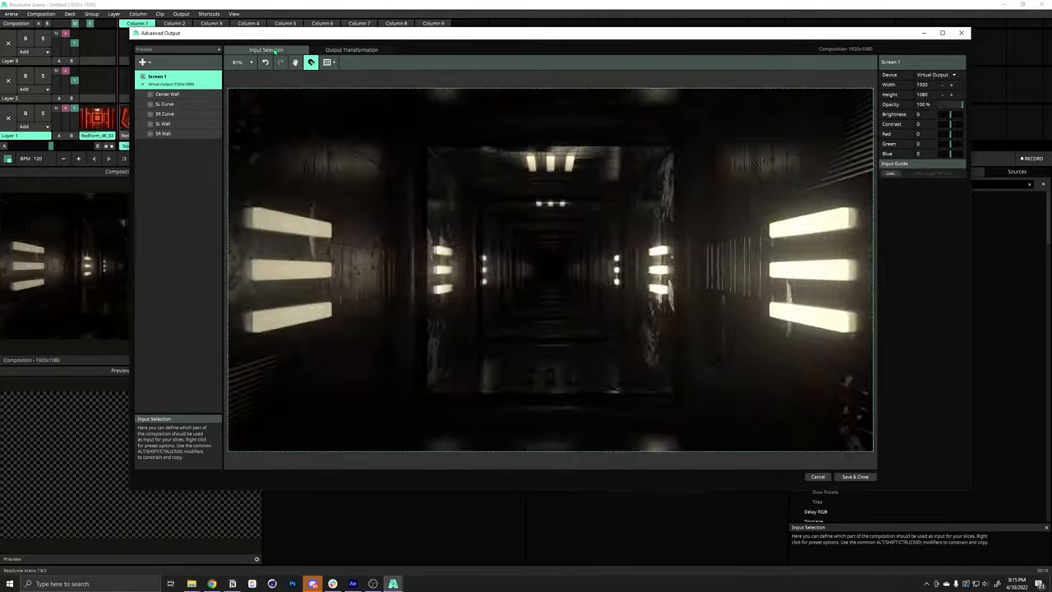
{"action": "left_click", "coordinate": [166, 94]}
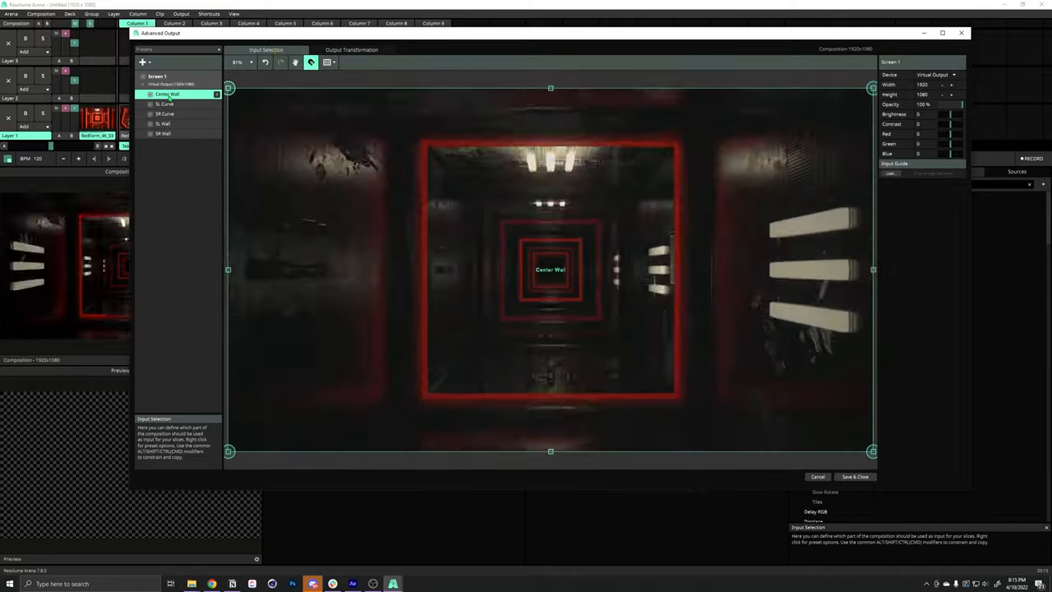
{"action": "left_click", "coordinate": [165, 114]}
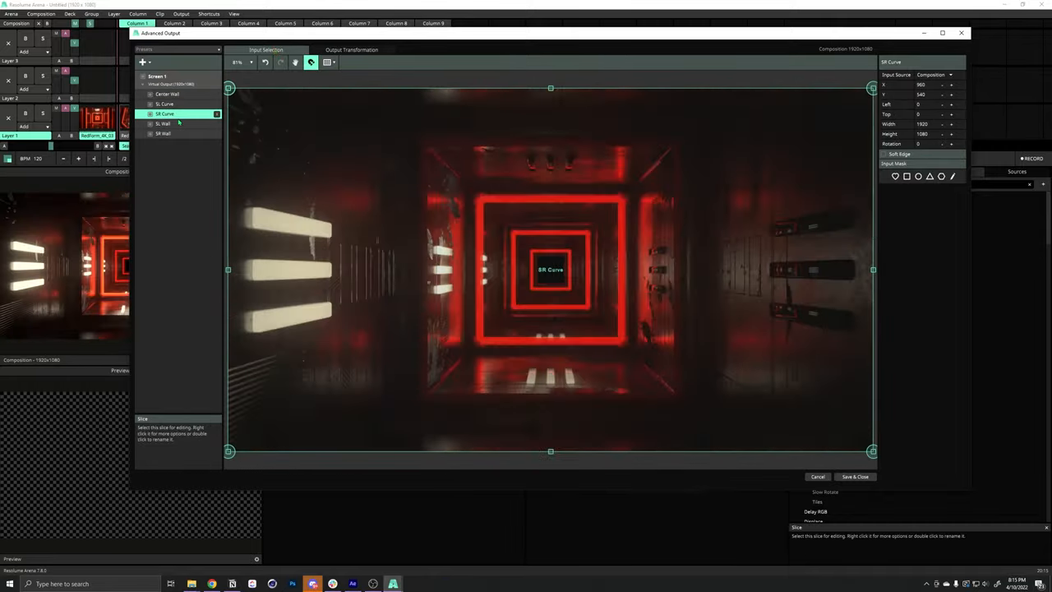
{"action": "left_click", "coordinate": [162, 133]}
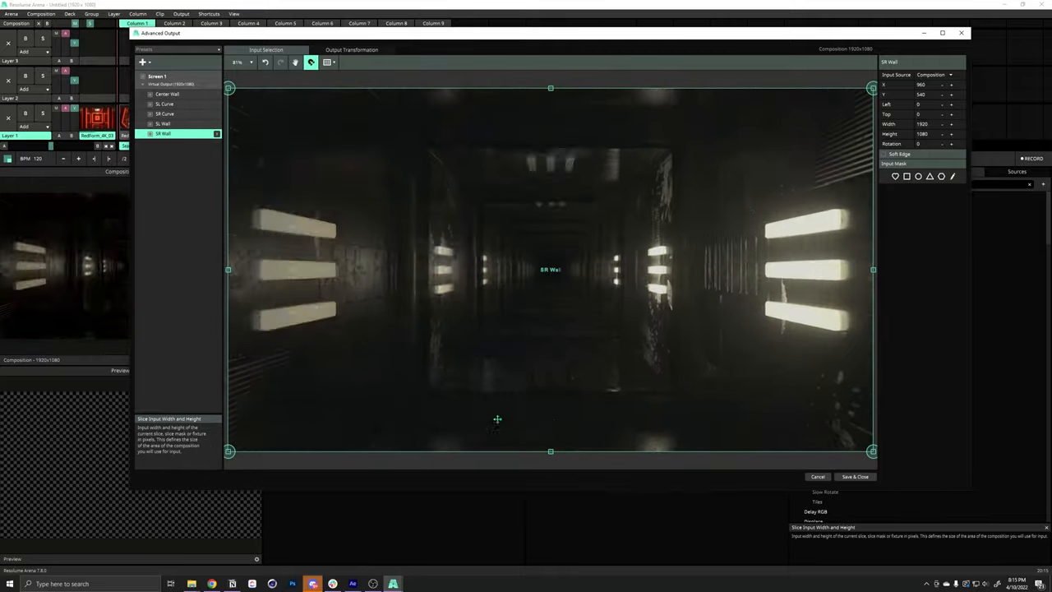
{"action": "left_click", "coordinate": [352, 49]}
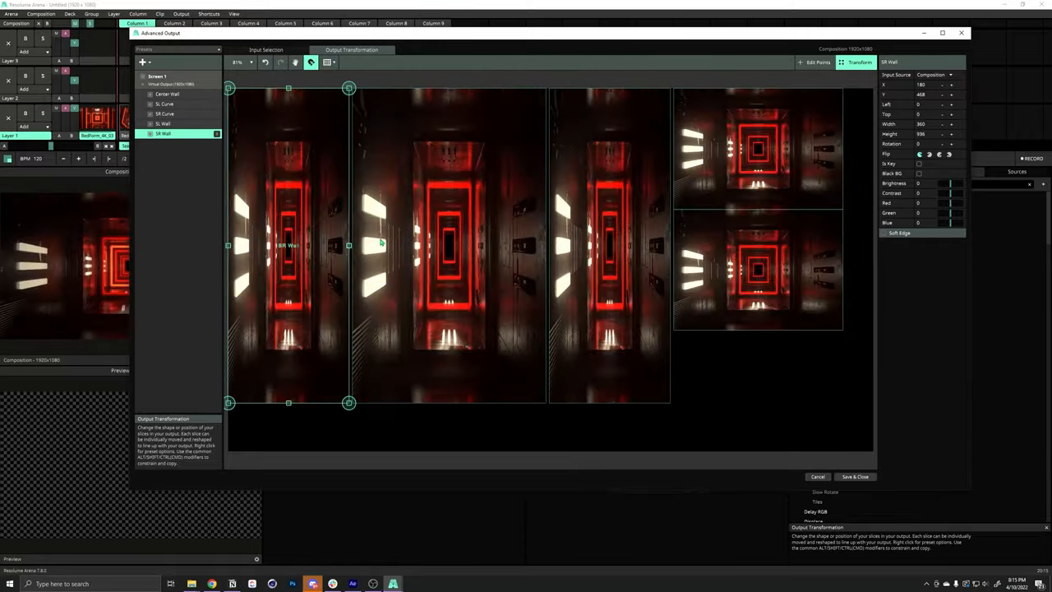
{"action": "left_click", "coordinate": [266, 49]}
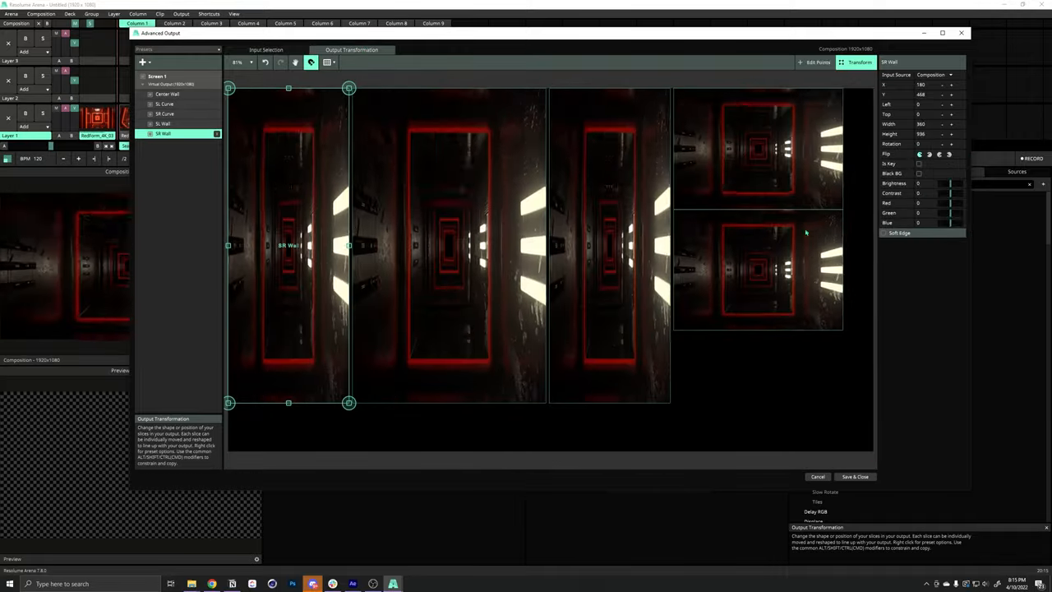
Step: In Input Selection, apply Match Output Shape to all slices' input areas
{"action": "left_click", "coordinate": [267, 50]}
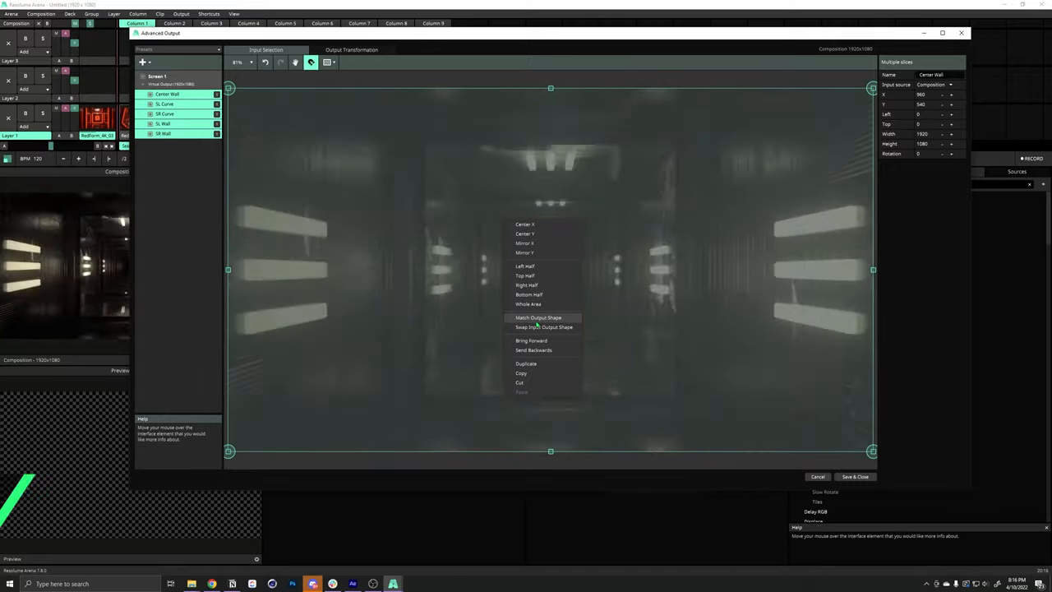
{"action": "left_click", "coordinate": [539, 318]}
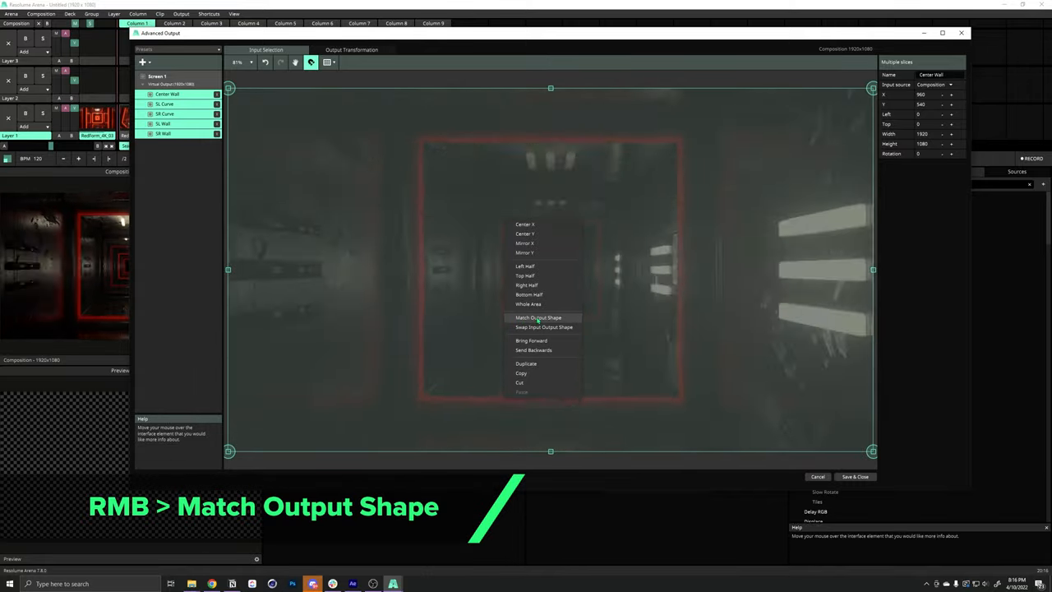
{"action": "left_click", "coordinate": [539, 318]}
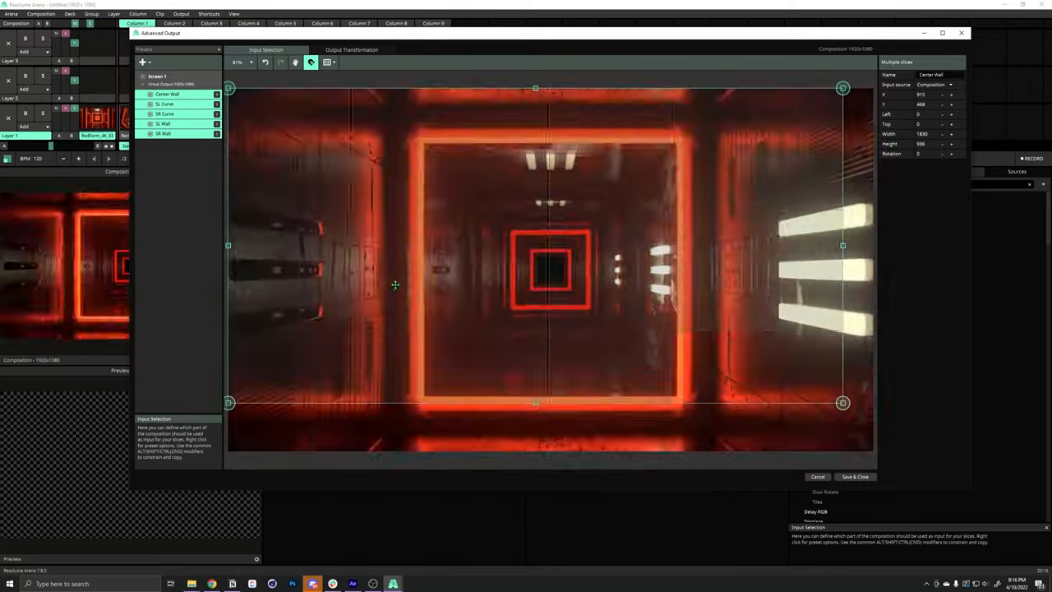
Step: Select the SR Wall, SL Wall and curve slices in turn to check their matched input areas
{"action": "left_click", "coordinate": [164, 133]}
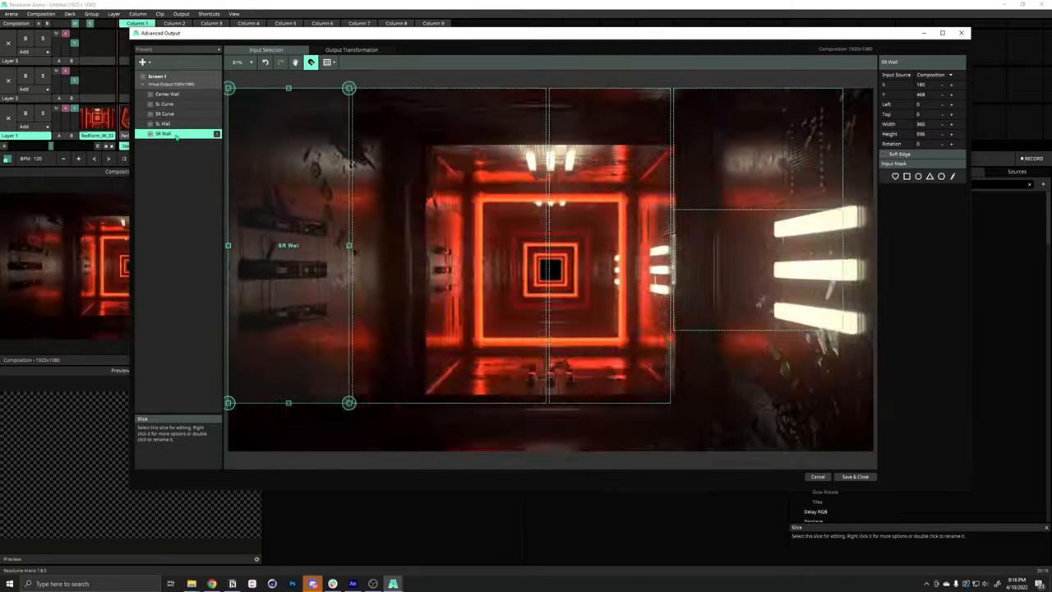
{"action": "left_click", "coordinate": [164, 124]}
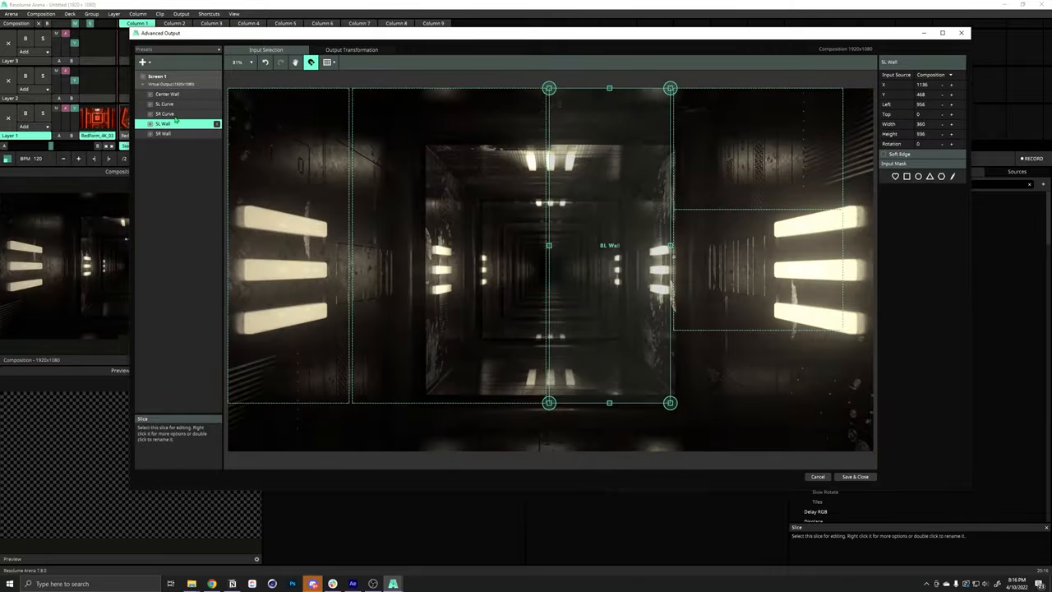
{"action": "left_click", "coordinate": [164, 103]}
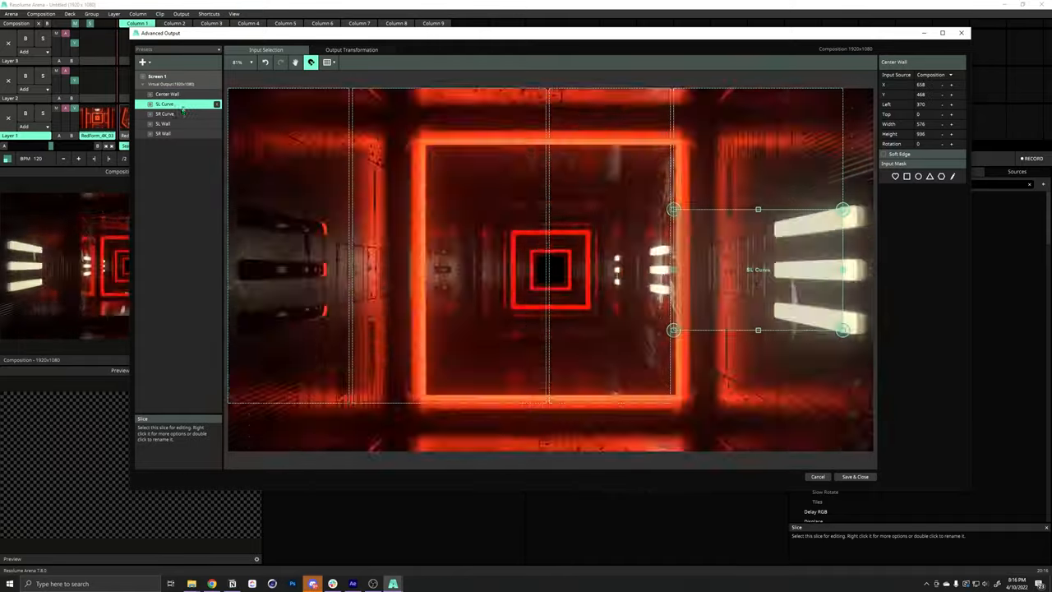
{"action": "left_click", "coordinate": [164, 133]}
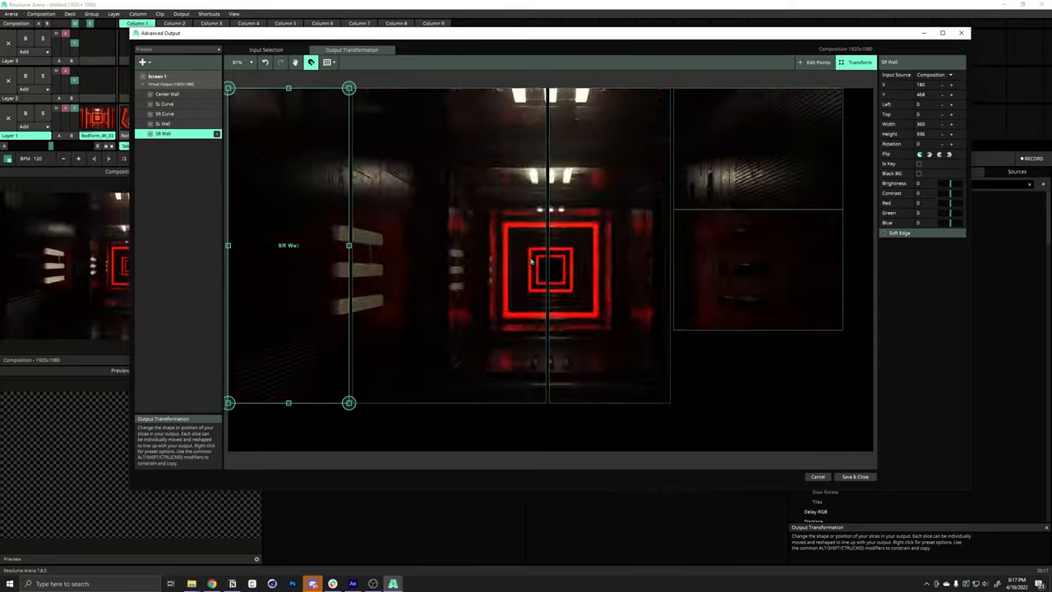
Step: Review Input Selection, then return to Output Transformation showing the continuous tunnel picture
{"action": "left_click", "coordinate": [266, 49]}
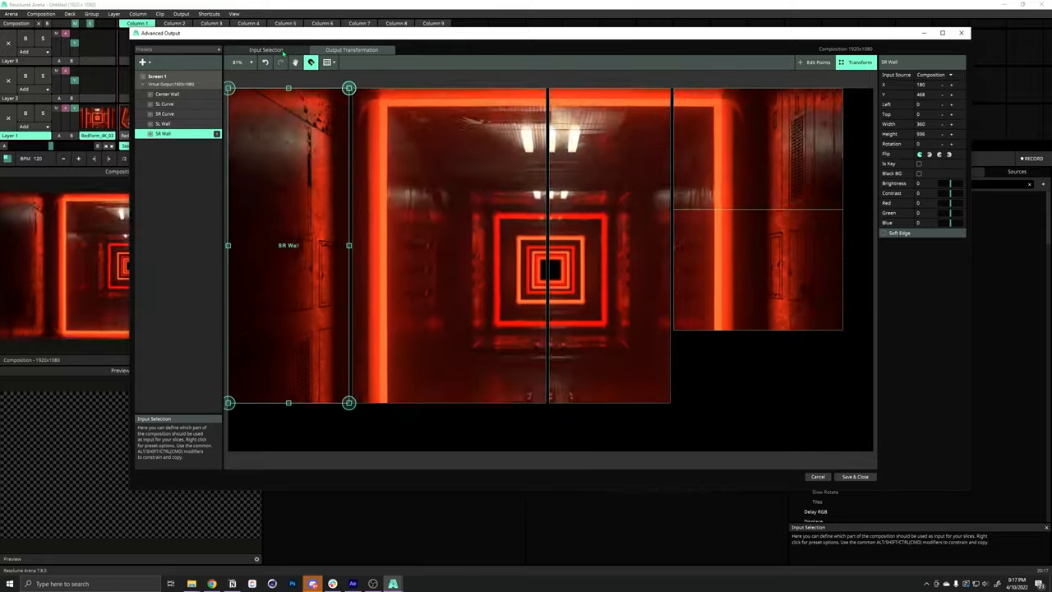
{"action": "left_click", "coordinate": [352, 49]}
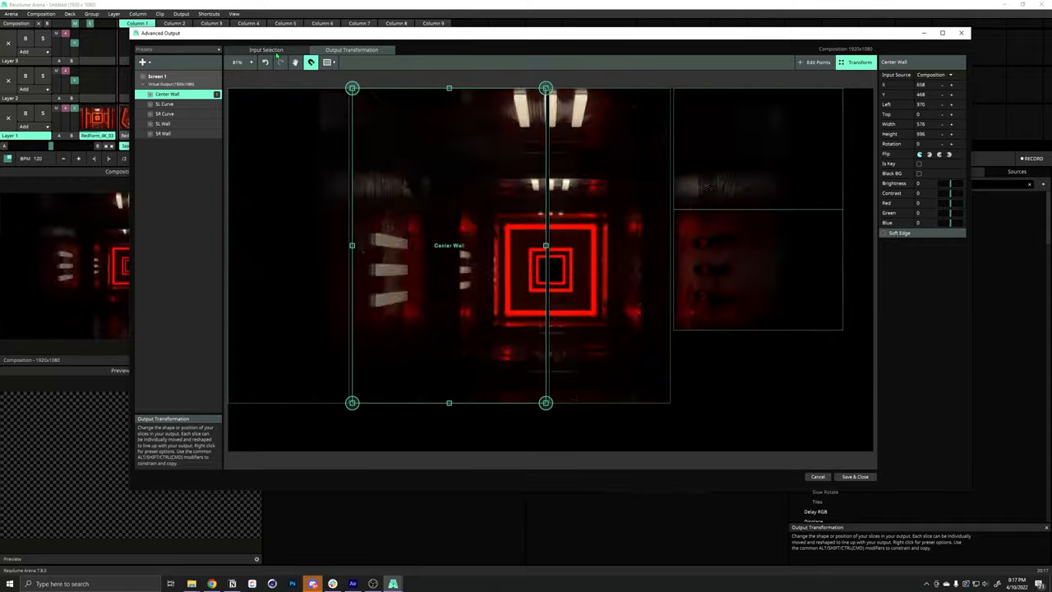
Step: In Input Selection, select the curve and SL Wall slices' input areas for repositioning to the stage layout
{"action": "left_click", "coordinate": [266, 50]}
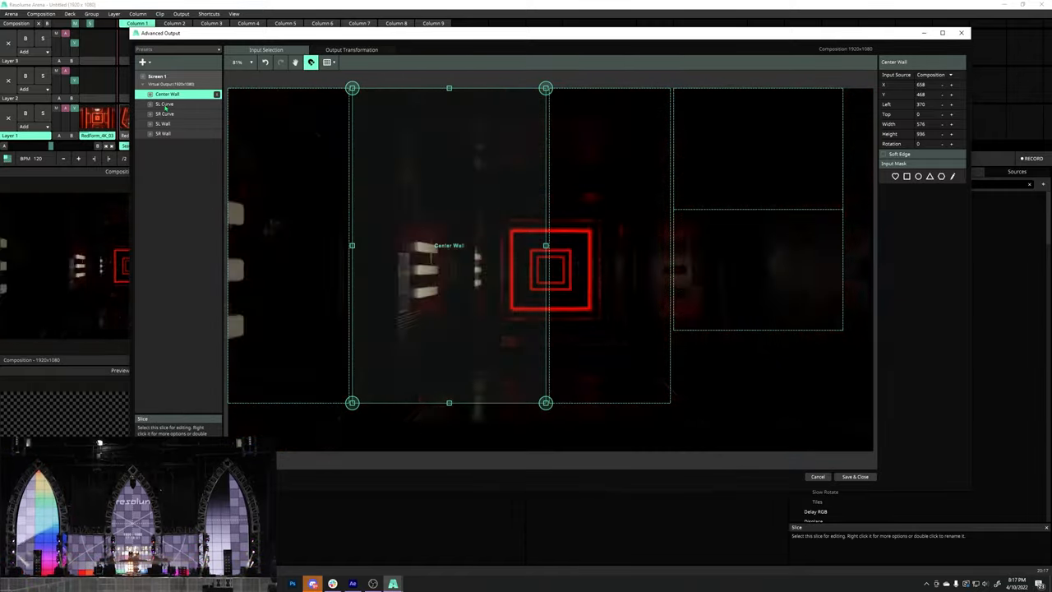
{"action": "left_click", "coordinate": [164, 104]}
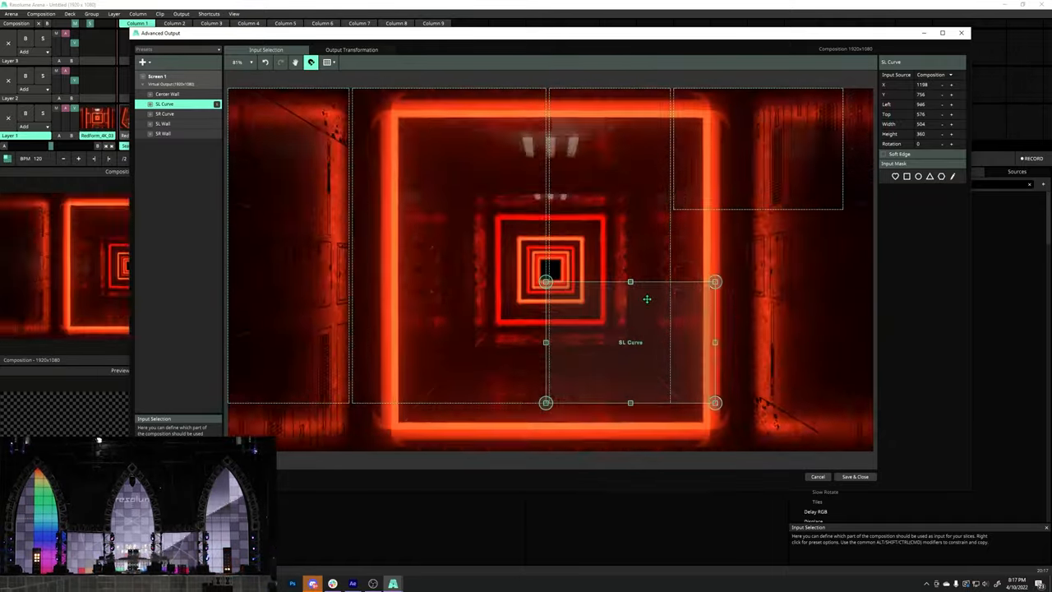
{"action": "left_click", "coordinate": [164, 124]}
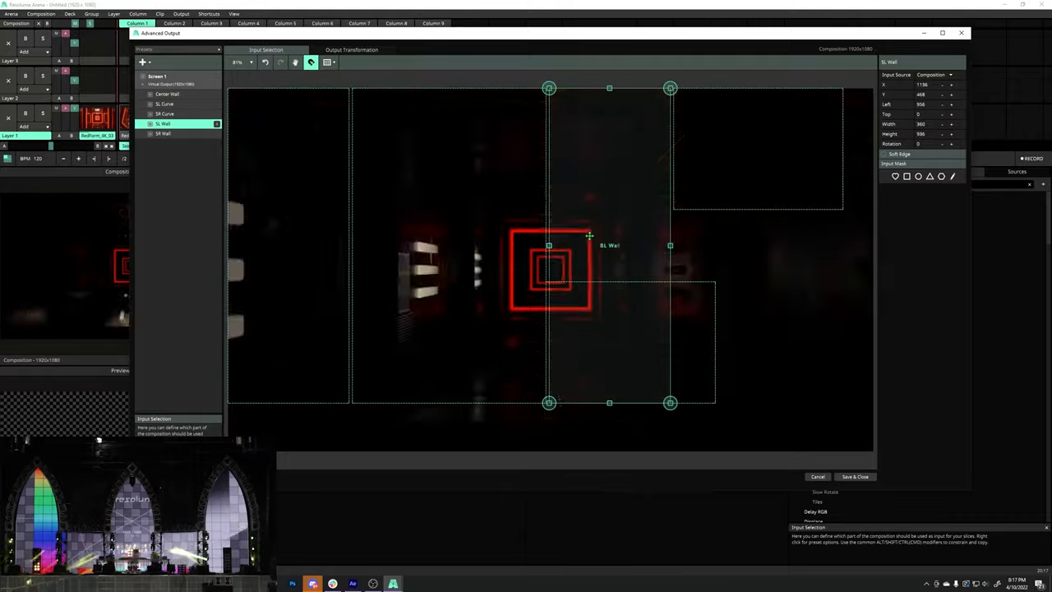